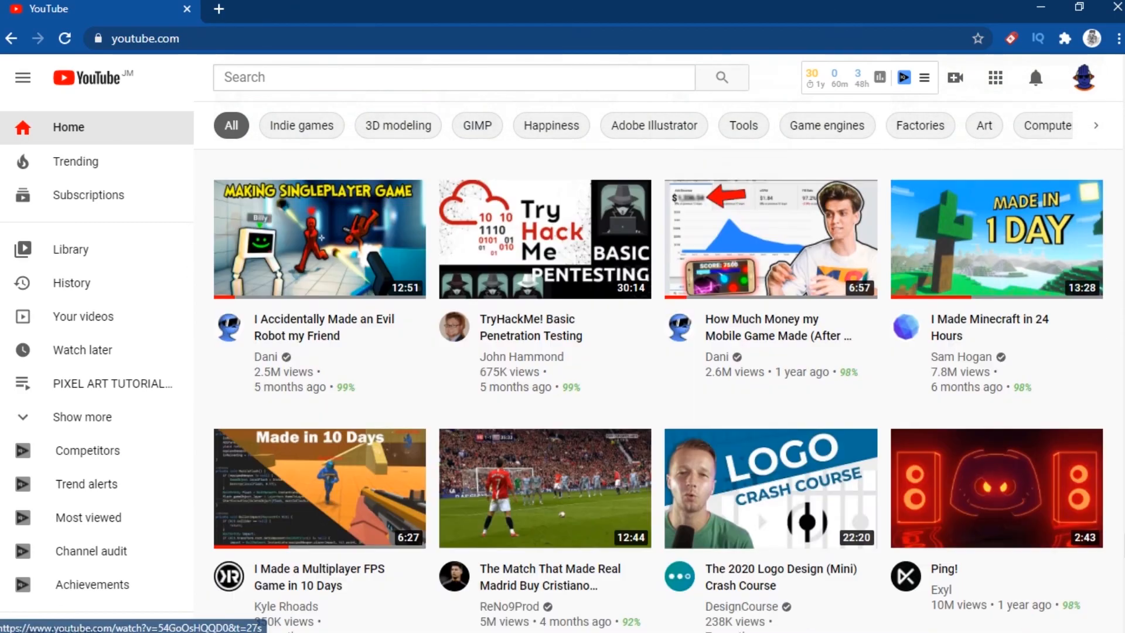
Step: Scroll the YouTube feed and watch 'Making a Game With Discord's Bot API'
{"action": "scroll", "scroll_direction": "down", "scroll_amount": 3}
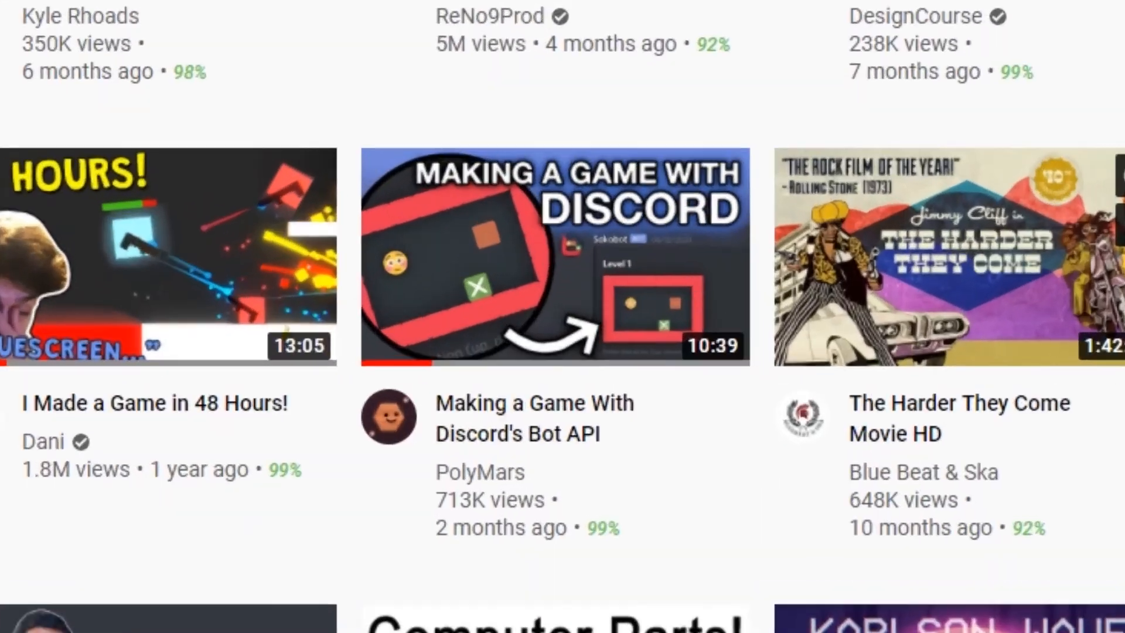
{"action": "left_click", "coordinate": [551, 256]}
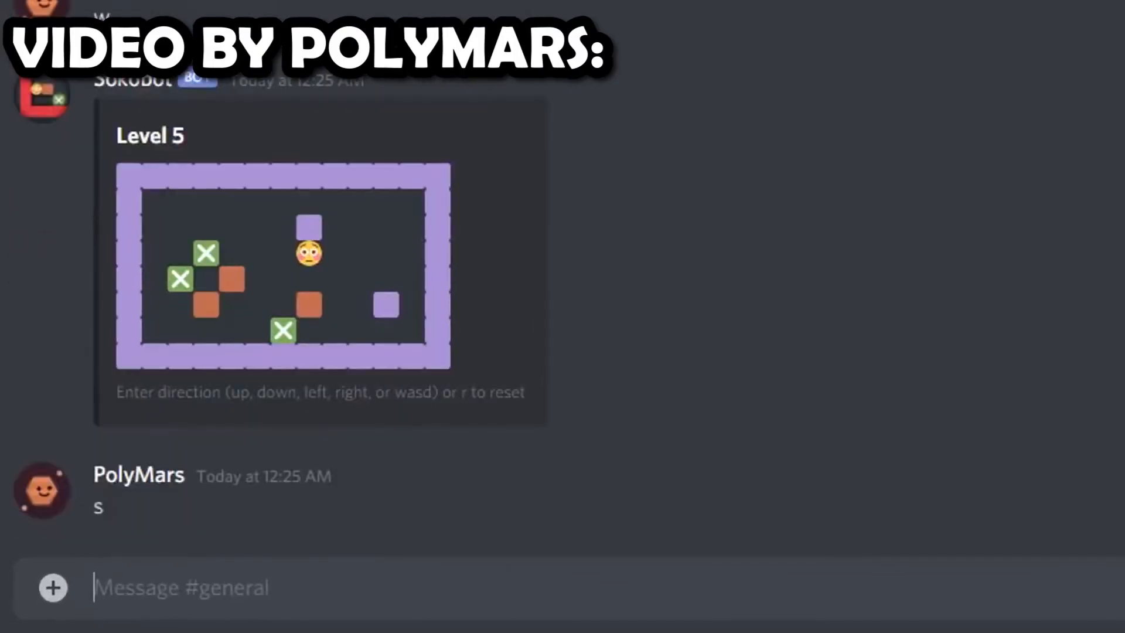
{"action": "type", "text": "w"}
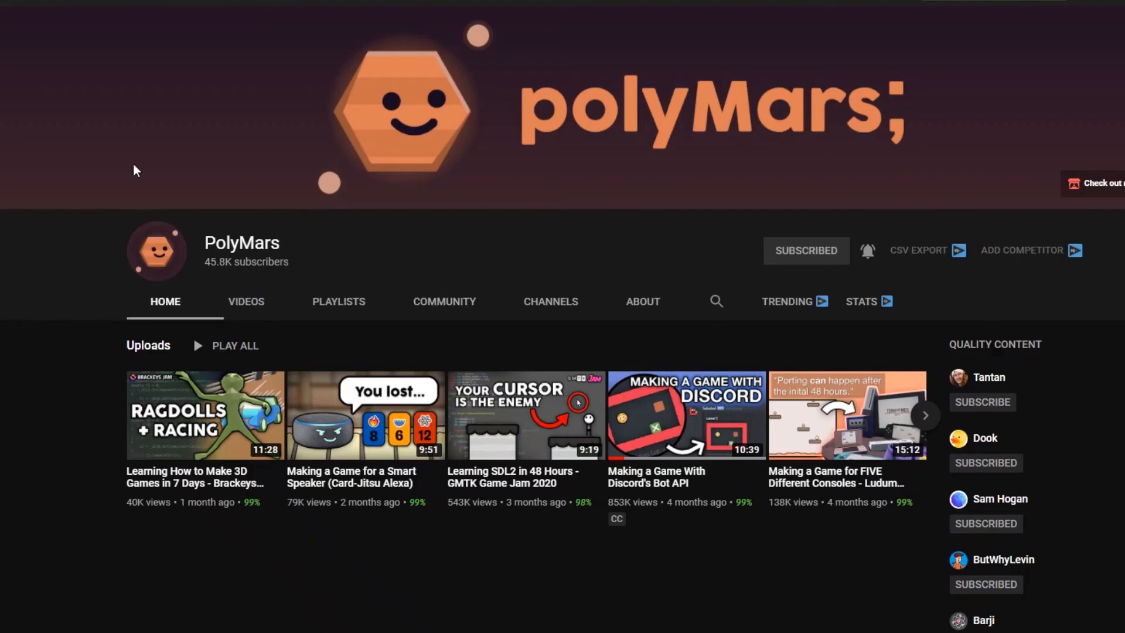
{"action": "mouse_move", "coordinate": [737, 286]}
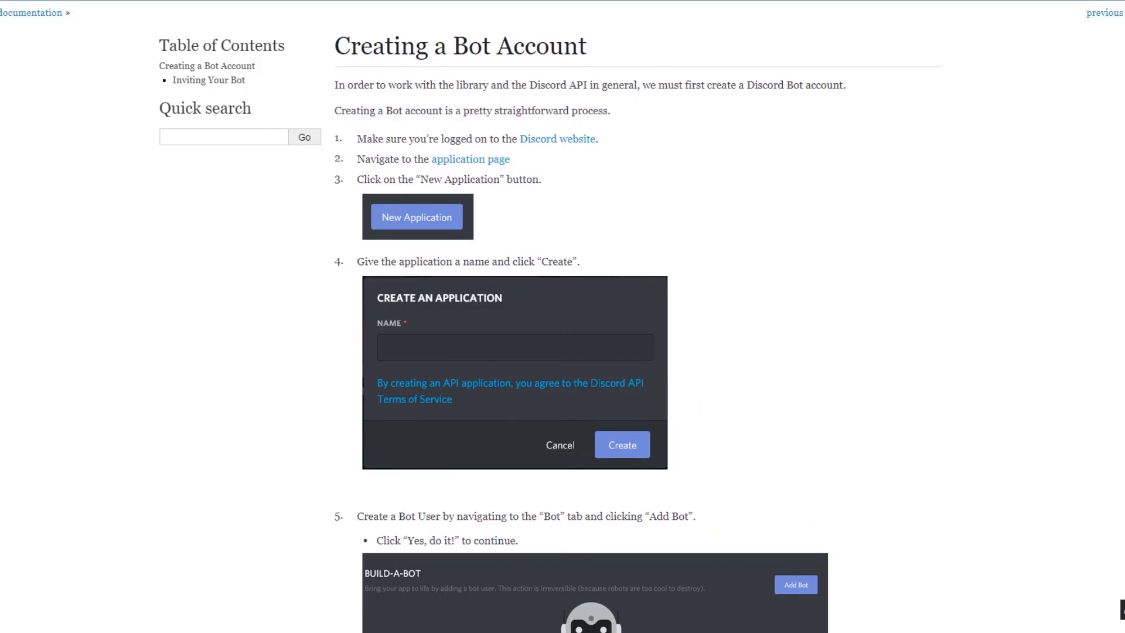
Step: Scroll through the discord.py 'Creating a Bot Account' instructions
{"action": "scroll", "scroll_direction": "down", "scroll_amount": 3}
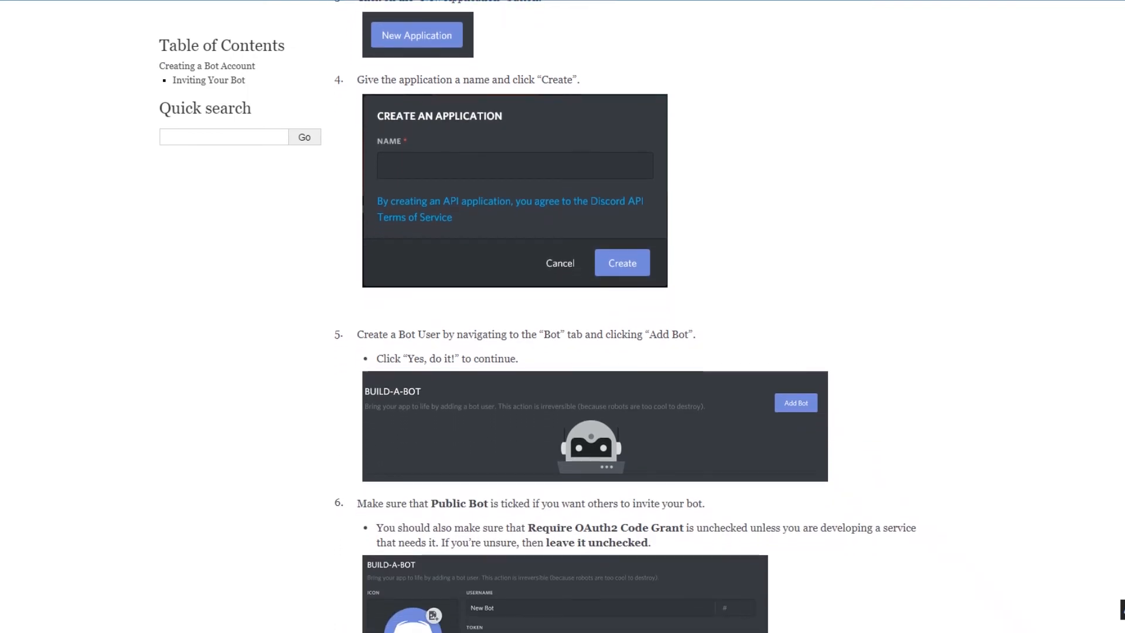
{"action": "scroll", "scroll_direction": "down", "scroll_amount": 3}
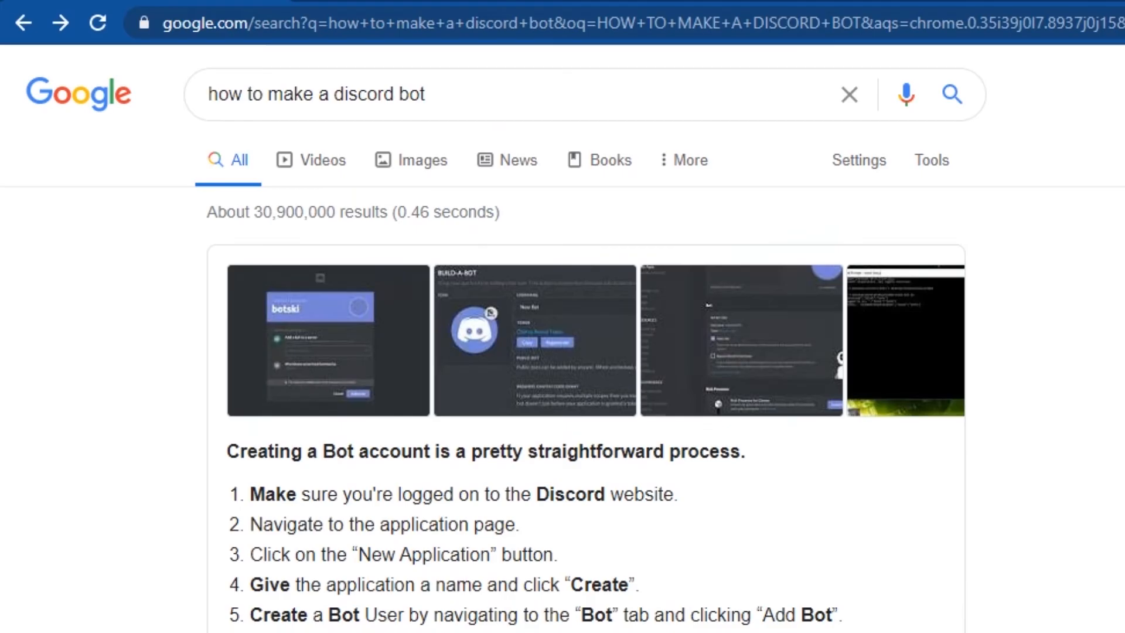
Step: Search Google about making a Discord bot and open a bot API result
{"action": "type", "text": "what programm"}
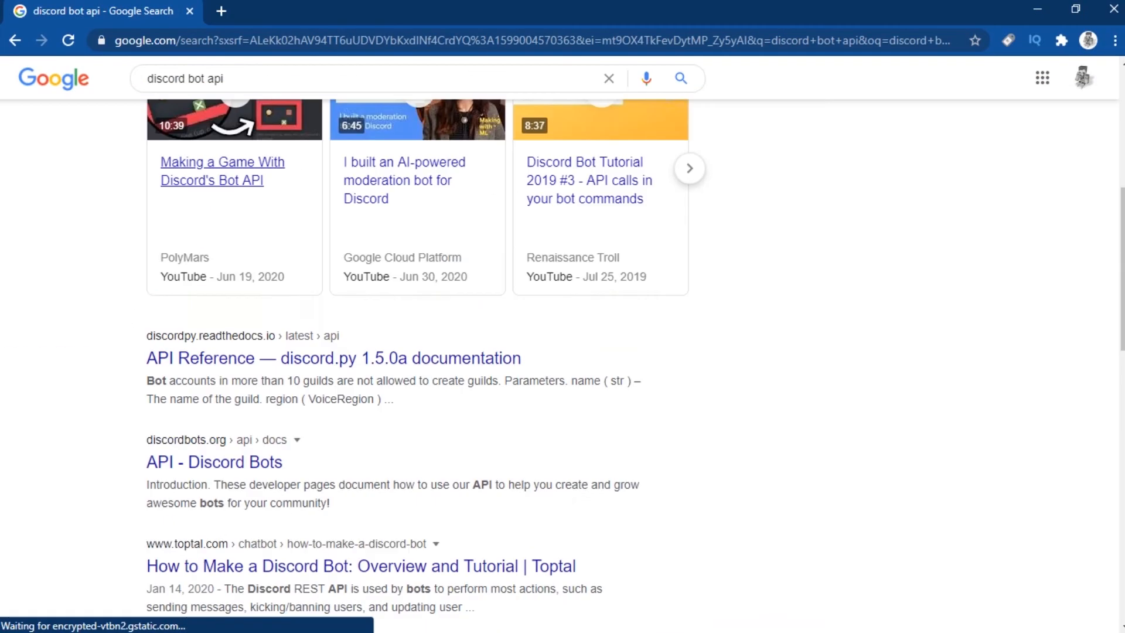
{"action": "left_click", "coordinate": [214, 461]}
{"action": "type", "text": "Handy"}
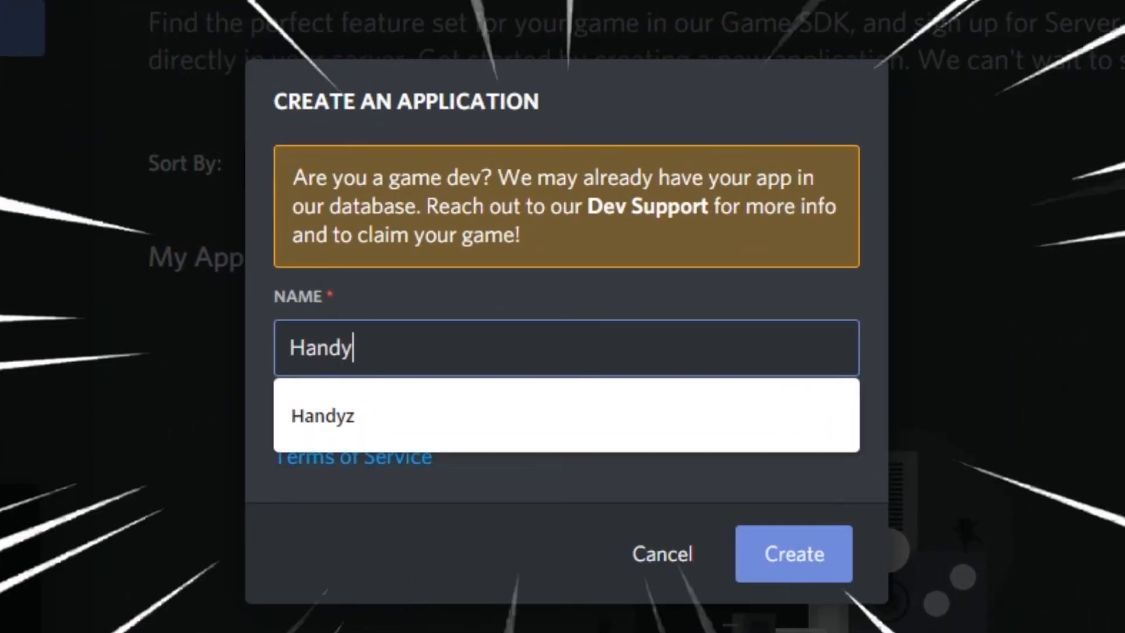
Step: Create the HandyBot application and add a bot user to it
{"action": "left_click", "coordinate": [794, 554]}
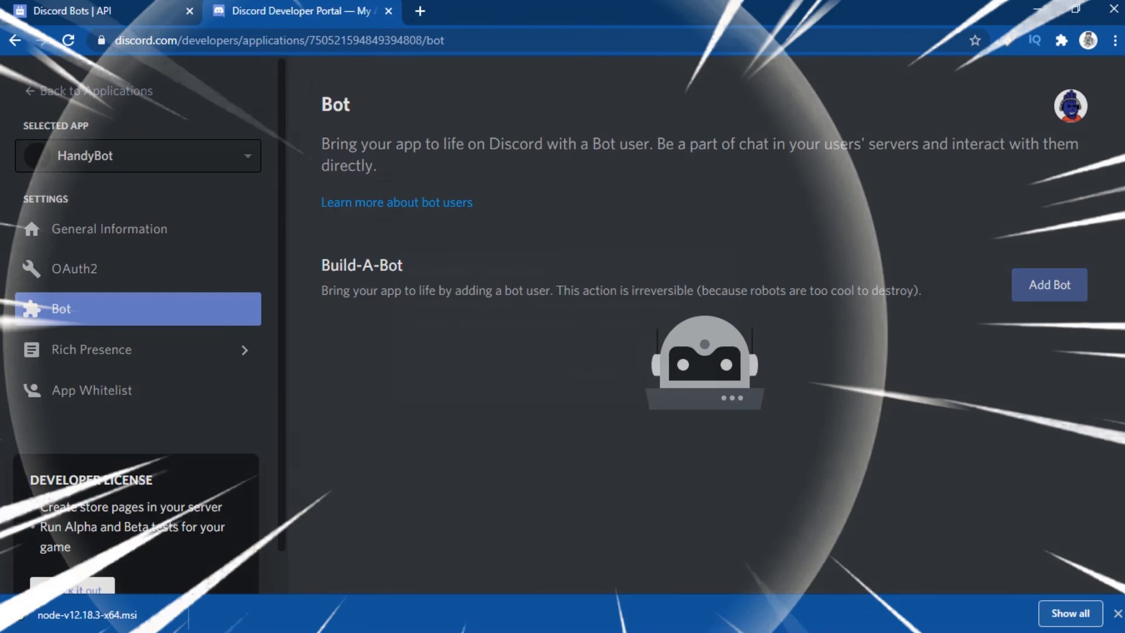
{"action": "left_click", "coordinate": [1050, 284]}
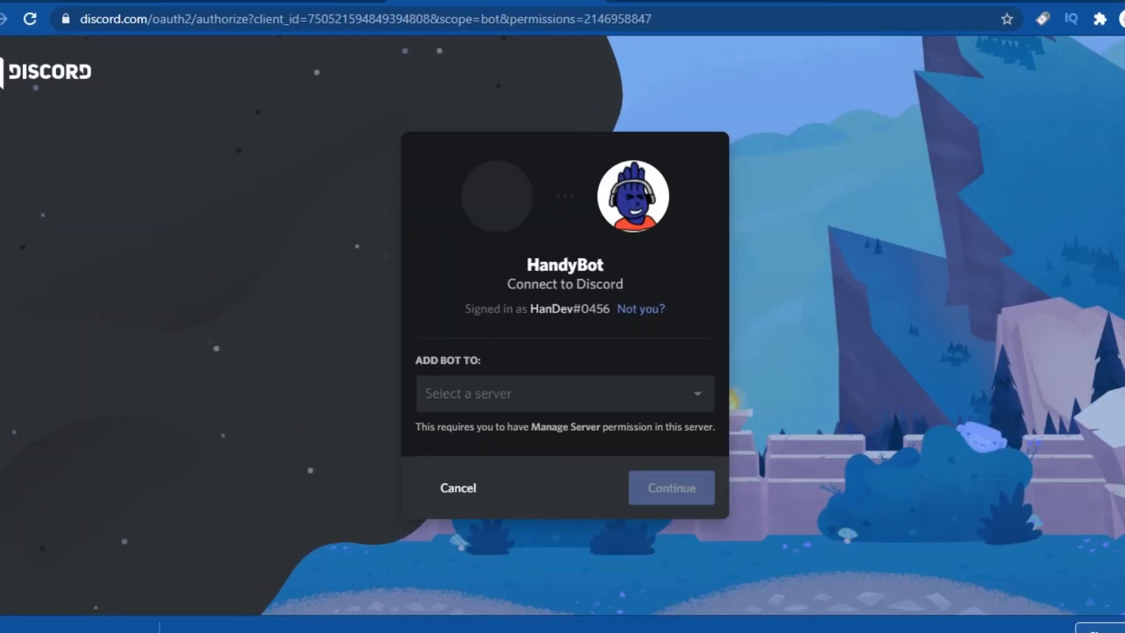
Step: Choose Handy's Stuffs, authorize HandyBot, and pass the reCAPTCHA check
{"action": "left_click", "coordinate": [565, 394]}
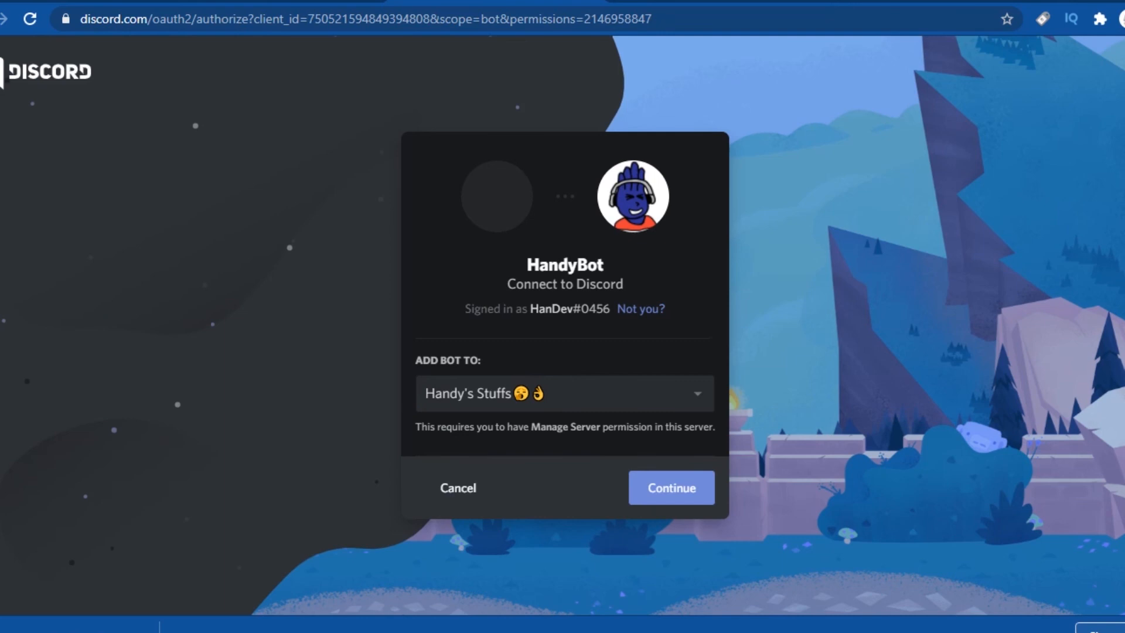
{"action": "left_click", "coordinate": [671, 487]}
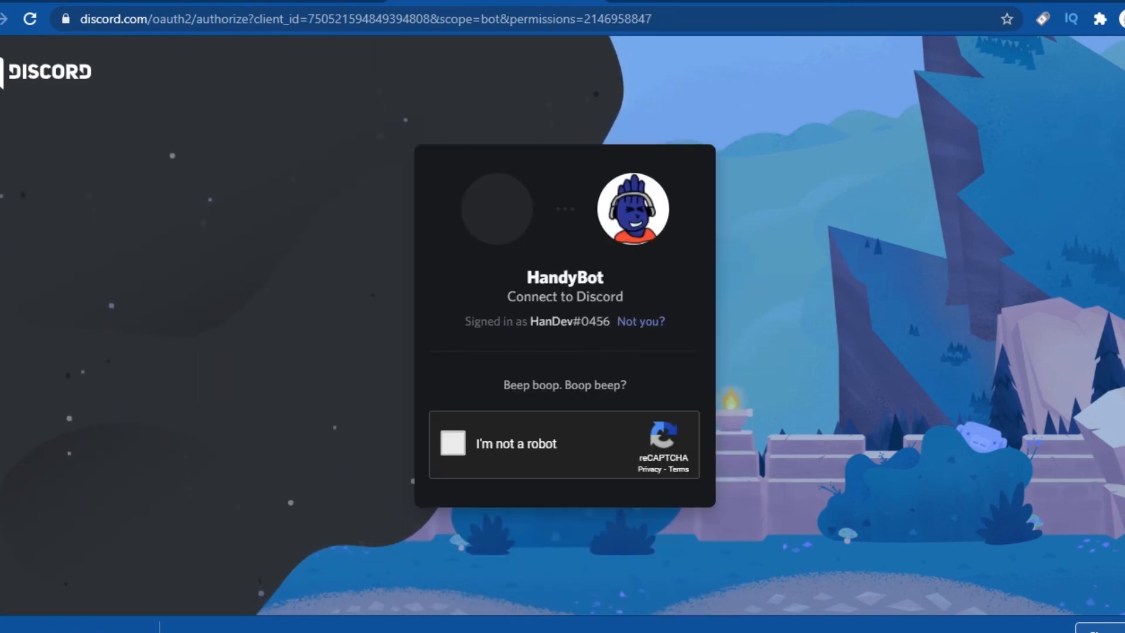
{"action": "left_click", "coordinate": [452, 444]}
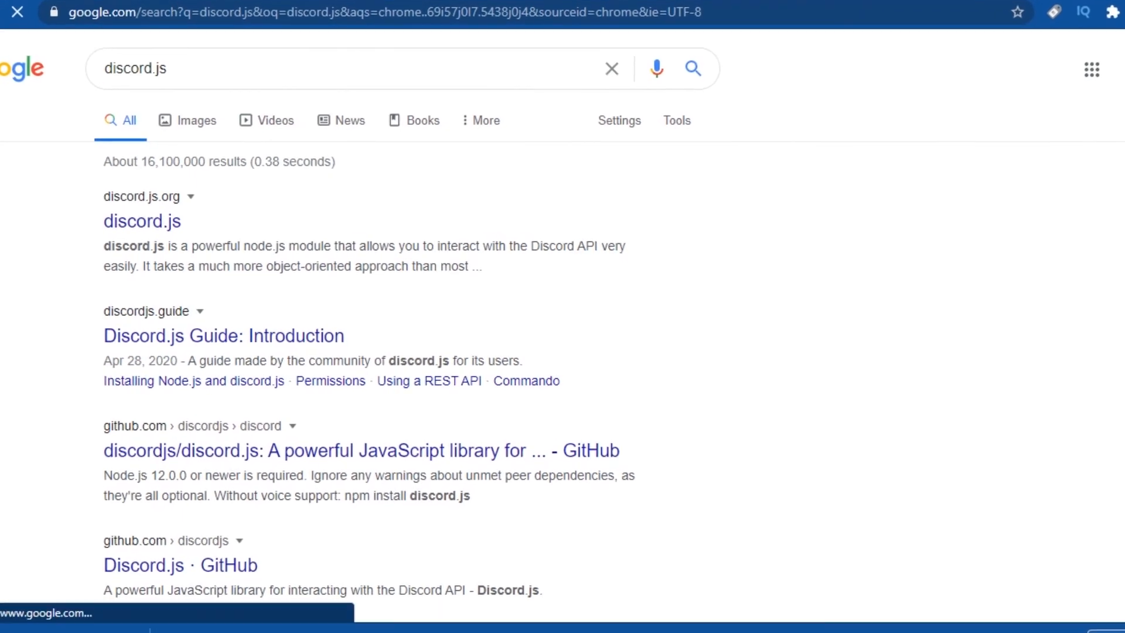
Step: Open discord.js.org and scroll to its Installation and Example usage sections
{"action": "left_click", "coordinate": [142, 220]}
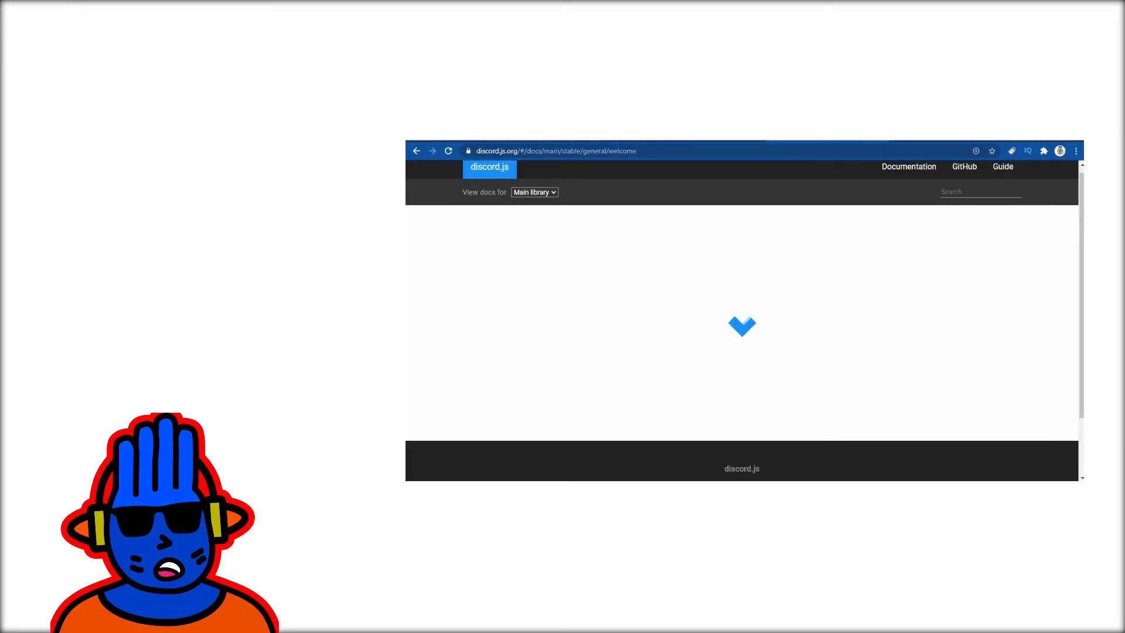
{"action": "scroll", "scroll_direction": "down", "scroll_amount": 3}
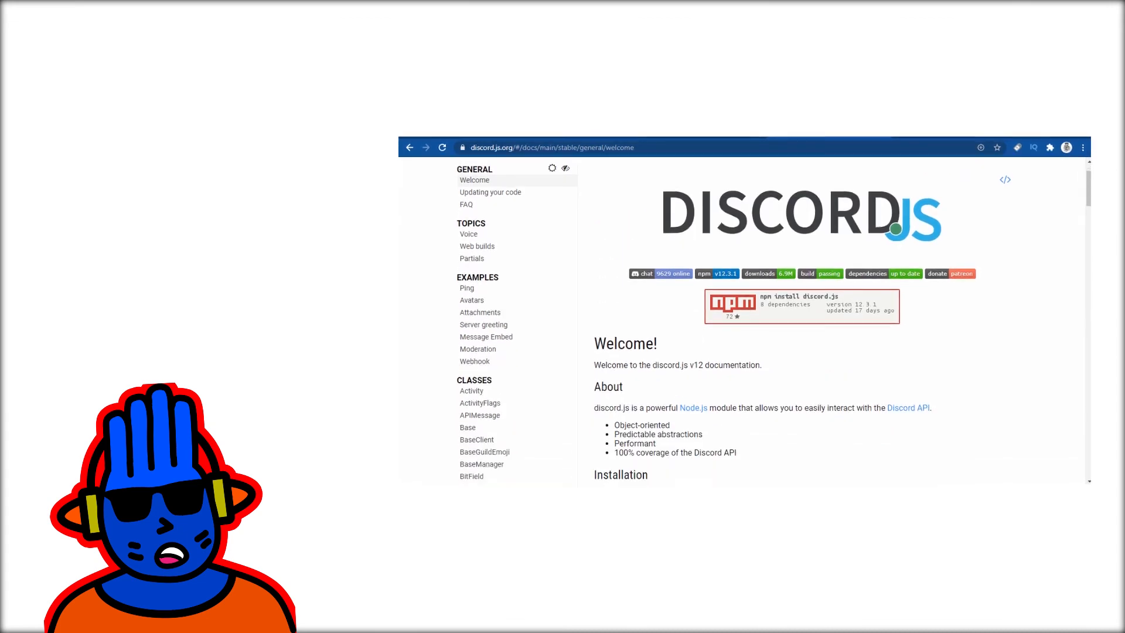
{"action": "scroll", "scroll_direction": "down", "scroll_amount": 3}
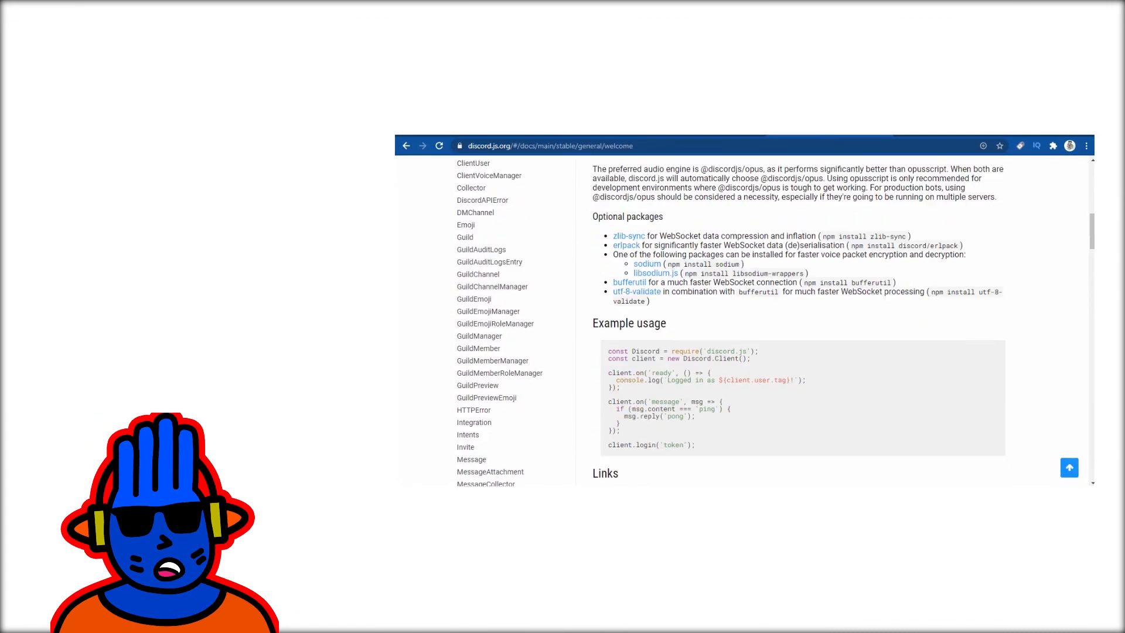
{"action": "scroll", "scroll_direction": "down", "scroll_amount": 3}
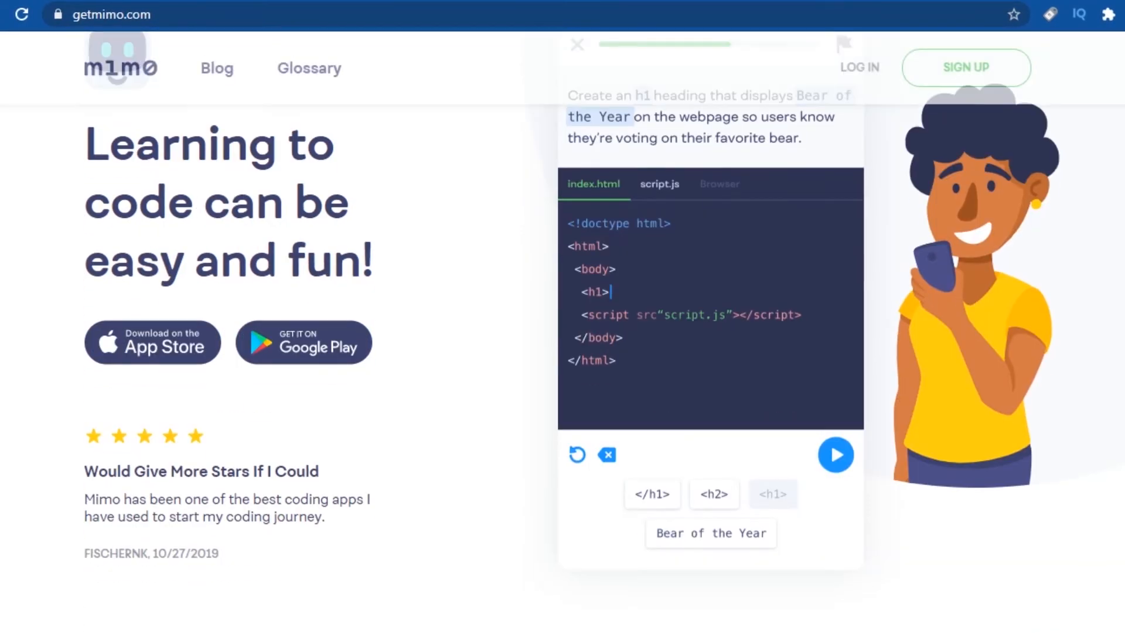
{"action": "scroll", "scroll_direction": "down", "scroll_amount": 3}
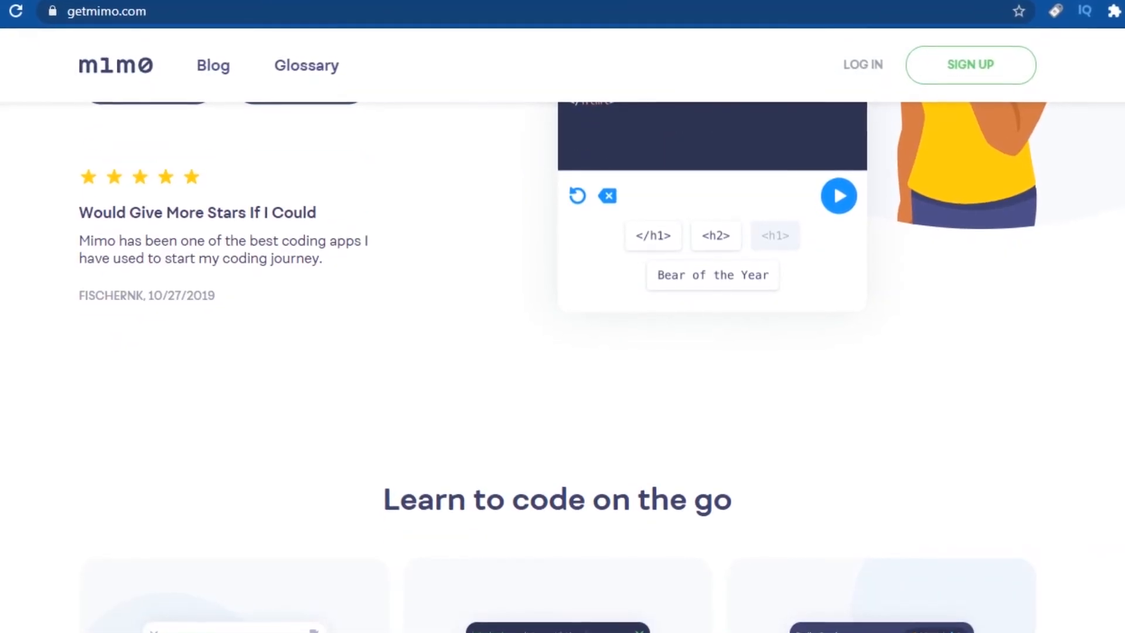
{"action": "scroll", "scroll_direction": "down", "scroll_amount": 3}
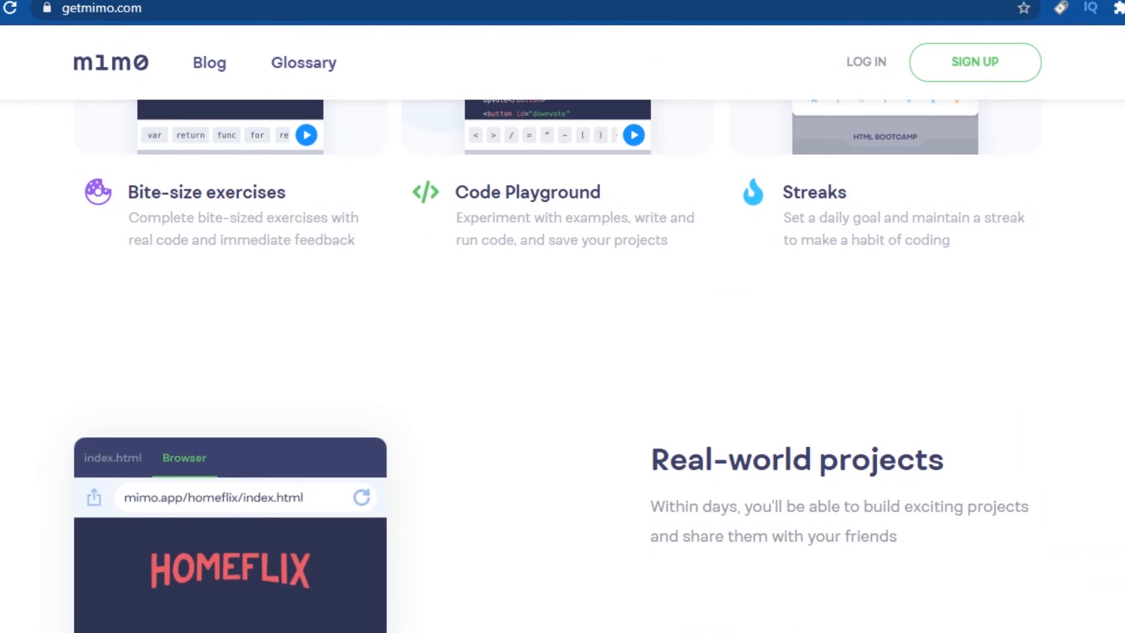
{"action": "scroll", "scroll_direction": "down", "scroll_amount": 3}
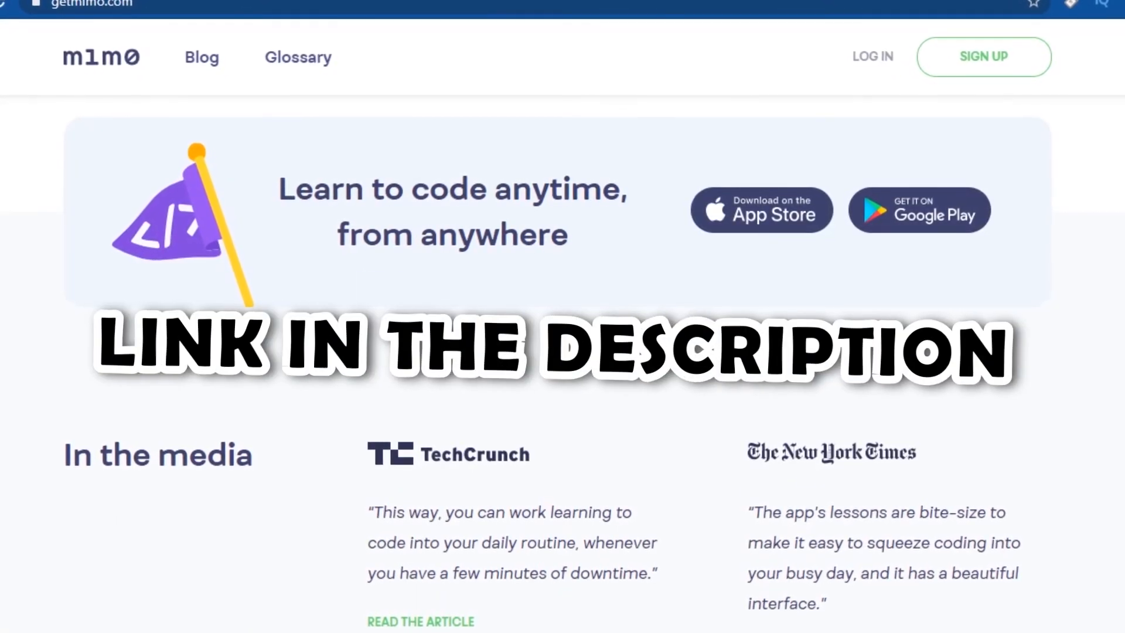
{"action": "scroll", "scroll_direction": "down", "scroll_amount": 3}
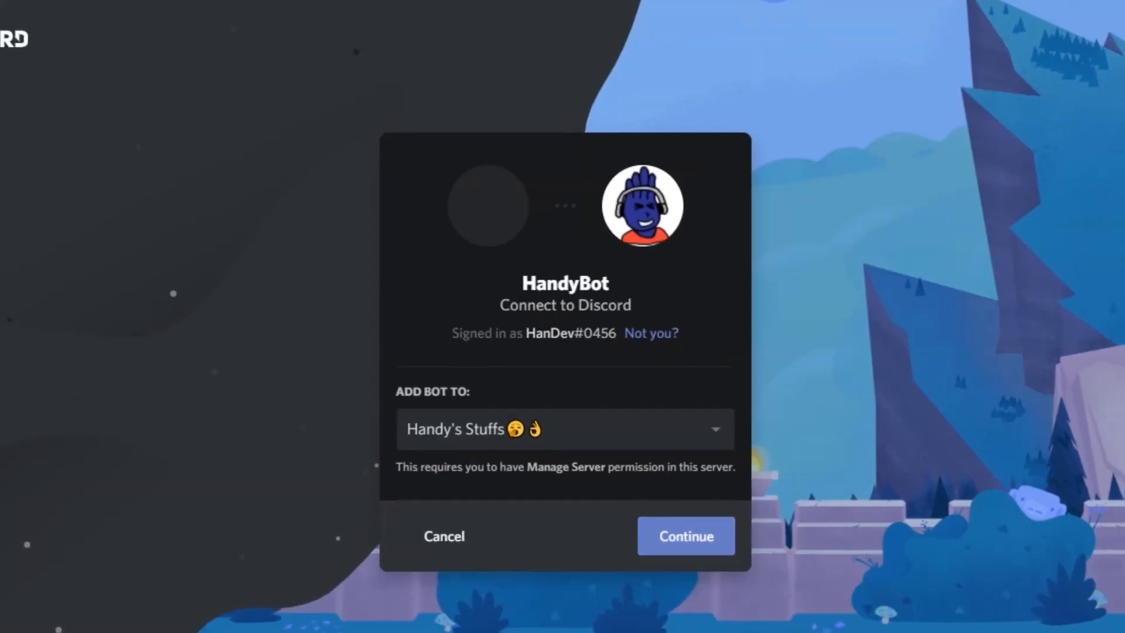
Step: Confirm adding HandyBot to the Handy's Stuffs server
{"action": "left_click", "coordinate": [686, 535]}
{"action": "type", "text": "const D"}
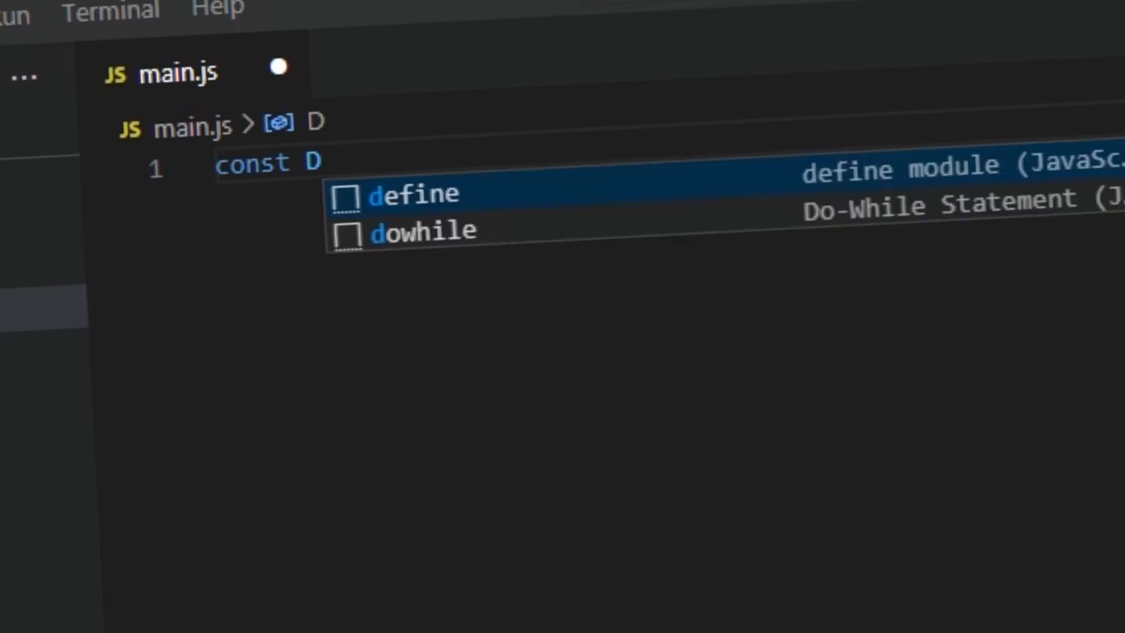
Step: Write the discord.js require, client ready handler and login call, then run node main.js
{"action": "type", "text": "iscord = require()"}
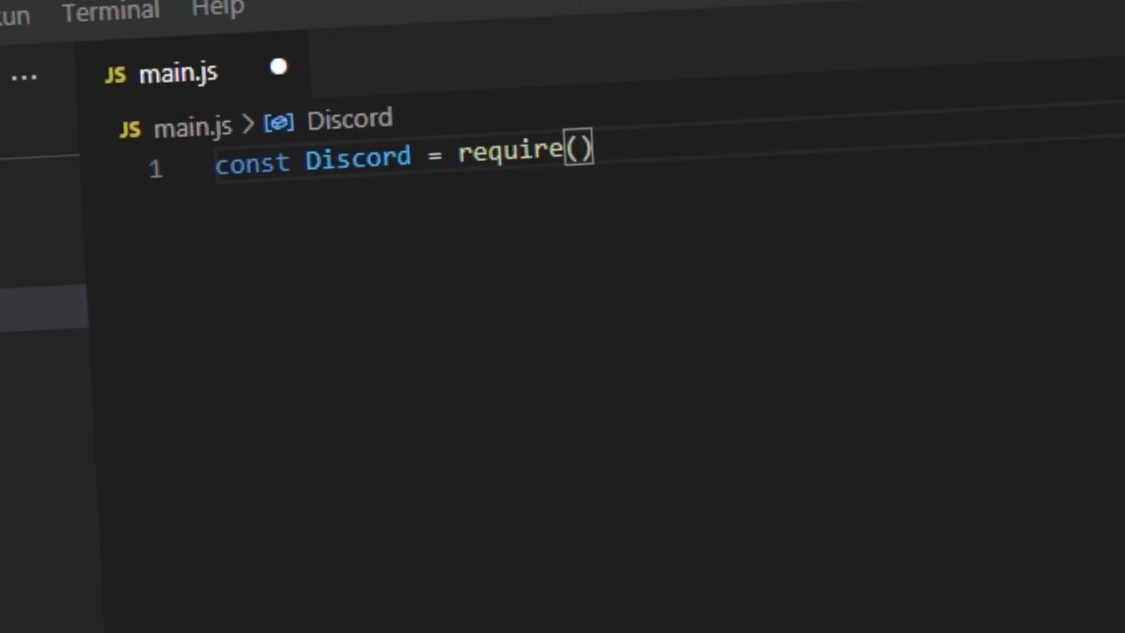
{"action": "type", "text": "'discord.js');"}
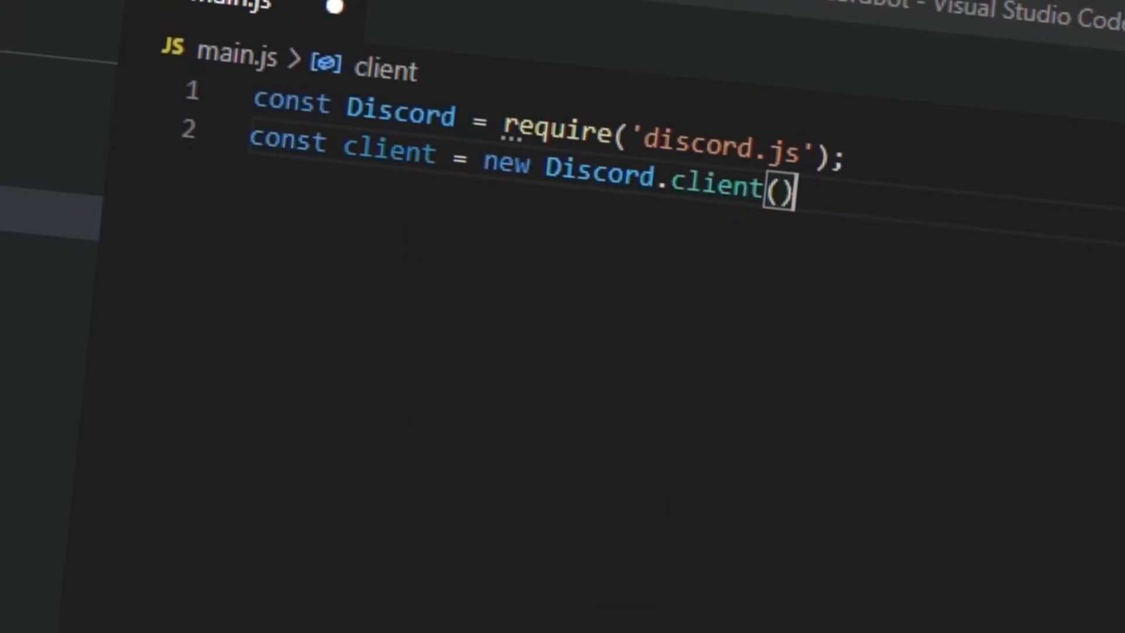
{"action": "type", "text": "client.once('ready', () => {"}
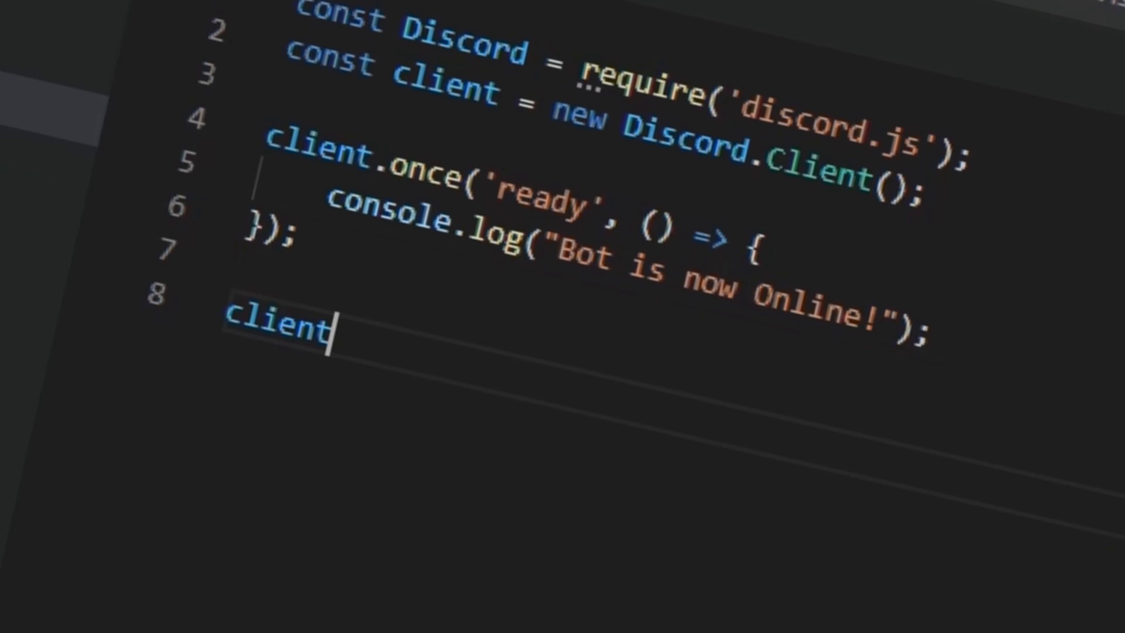
{"action": "type", "text": ".login();"}
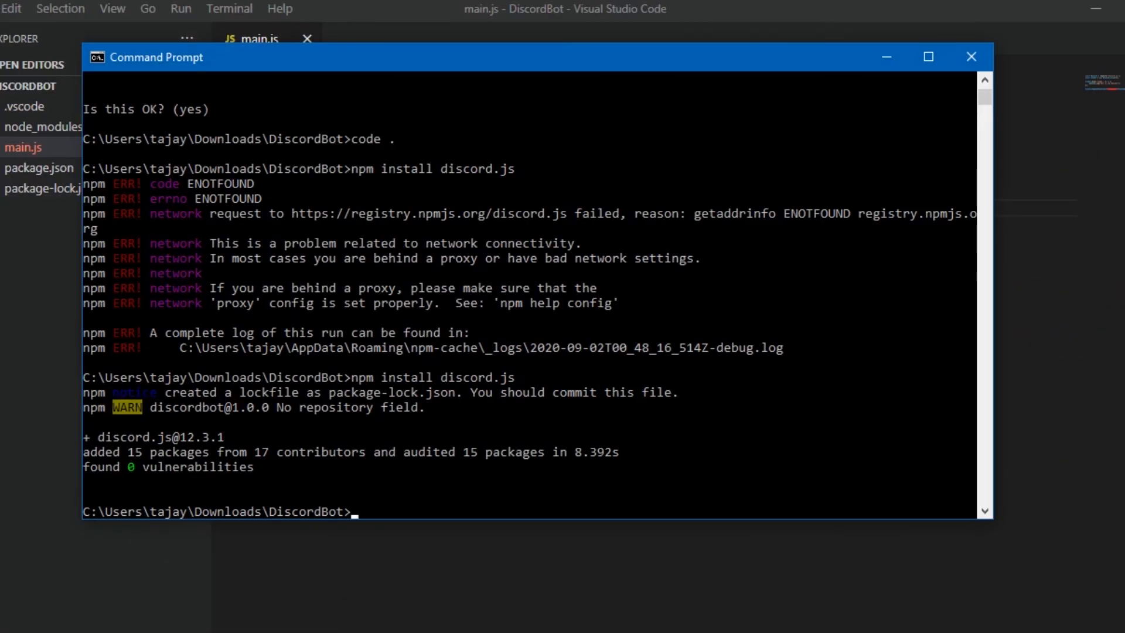
{"action": "type", "text": "node main.js"}
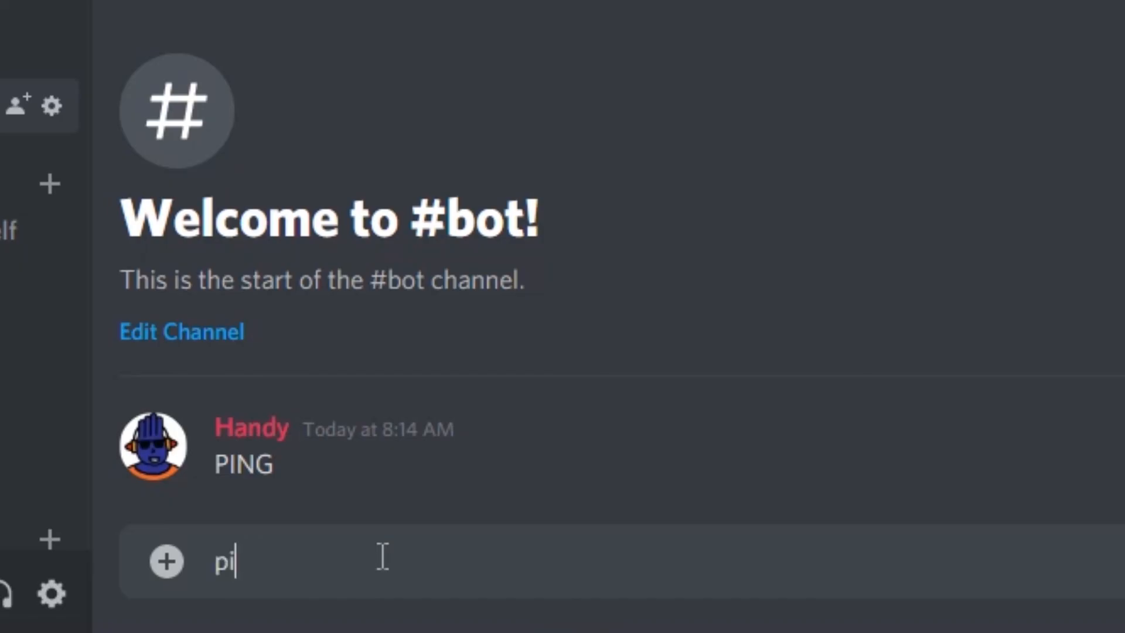
Step: Send 'ping' in the #bot channel
{"action": "key", "text": "Enter"}
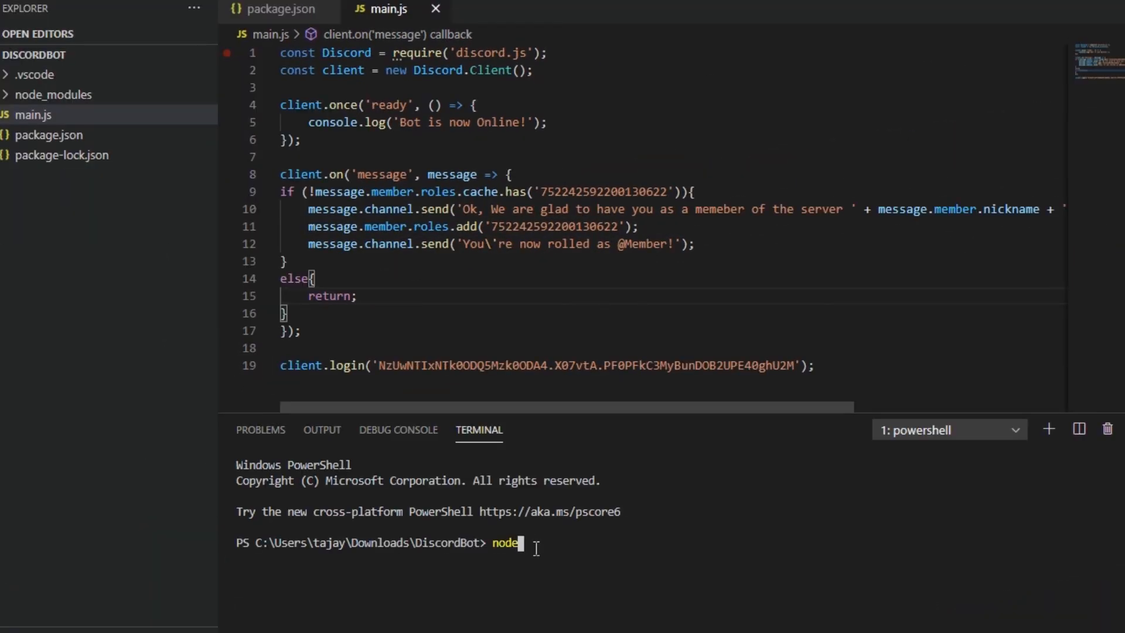
Step: Run node . until 'Bot is now Online!' appears, then add if (message.author.bot) return;
{"action": "type", "text": " ."}
{"action": "key", "text": "Enter"}
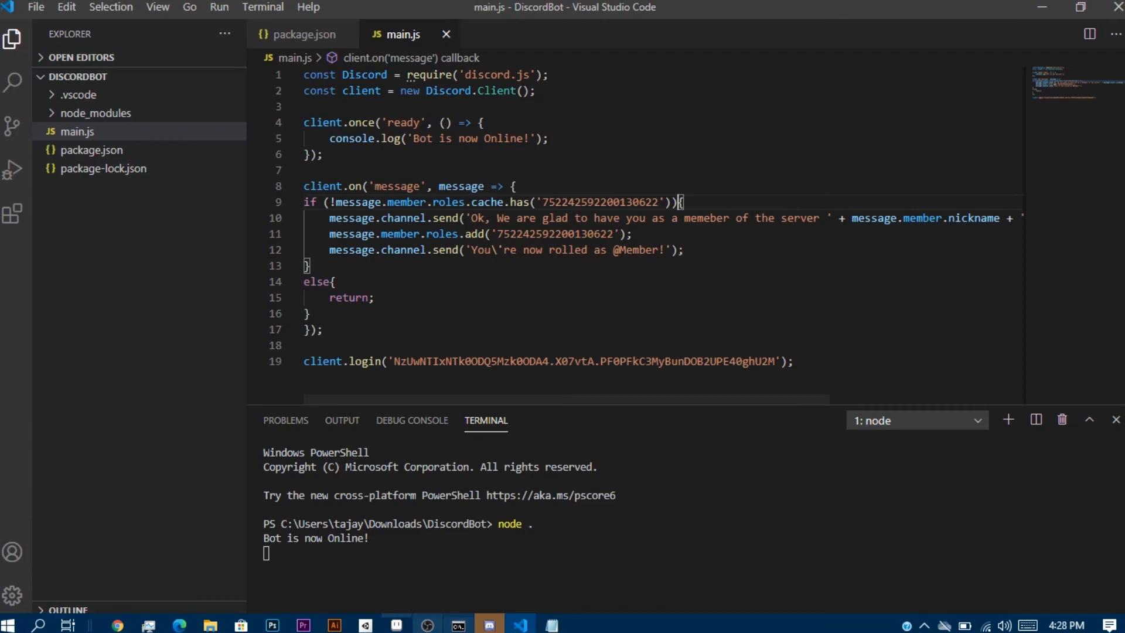
{"action": "type", "text": "if (message.author.bot) return;"}
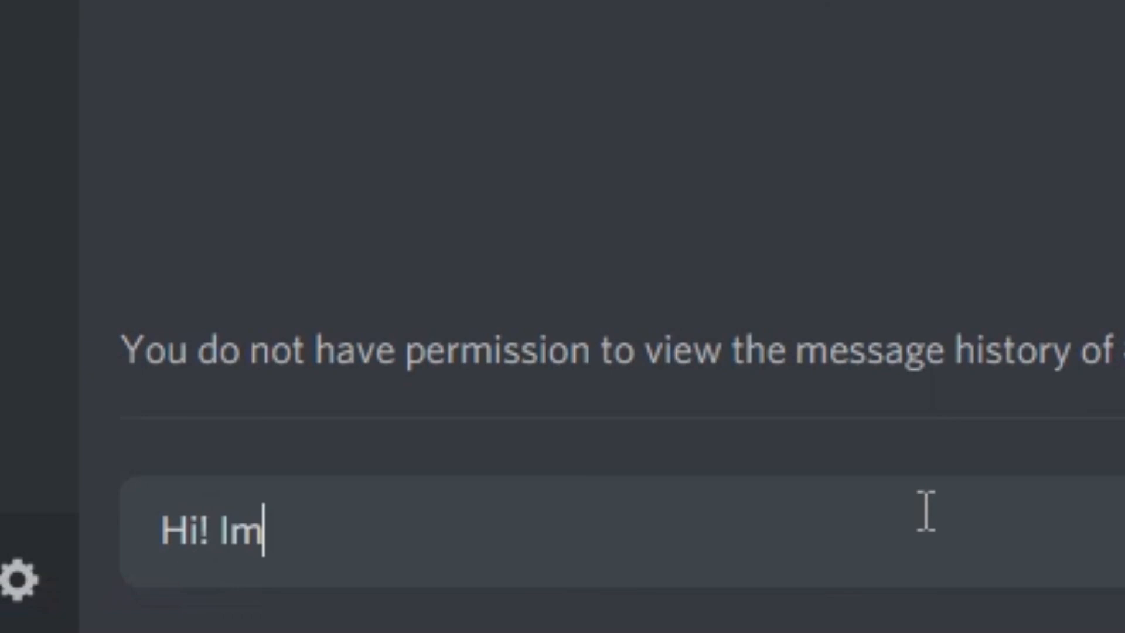
Step: Post the 'Hi! I'm Nineman2' introduction in #introduce_yourself
{"action": "key", "text": "Enter"}
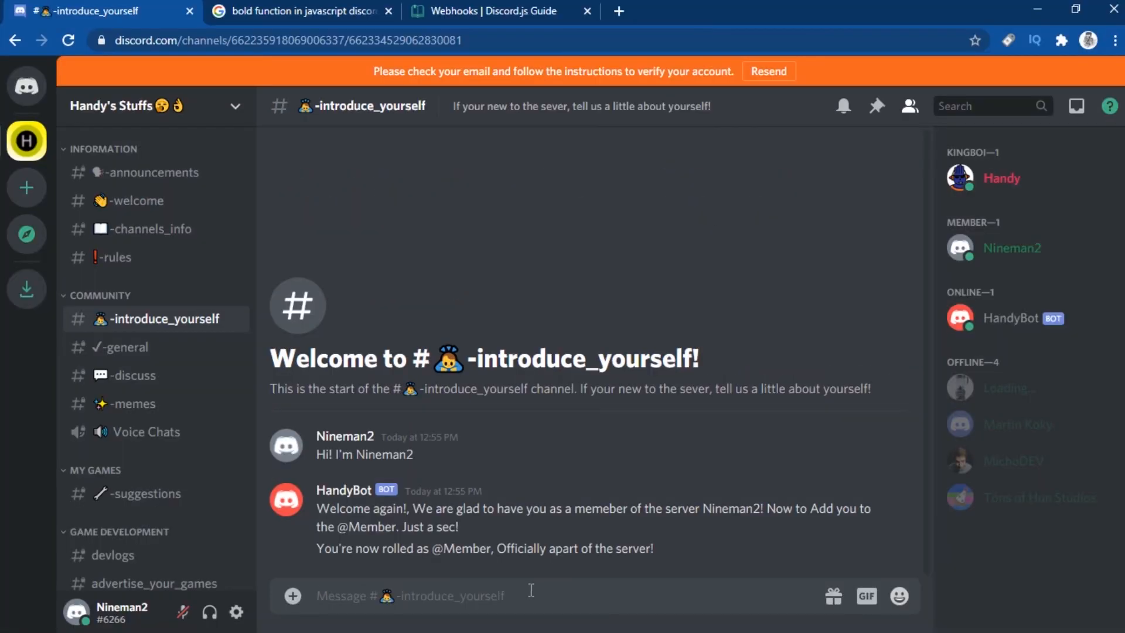
{"action": "mouse_move", "coordinate": [554, 533]}
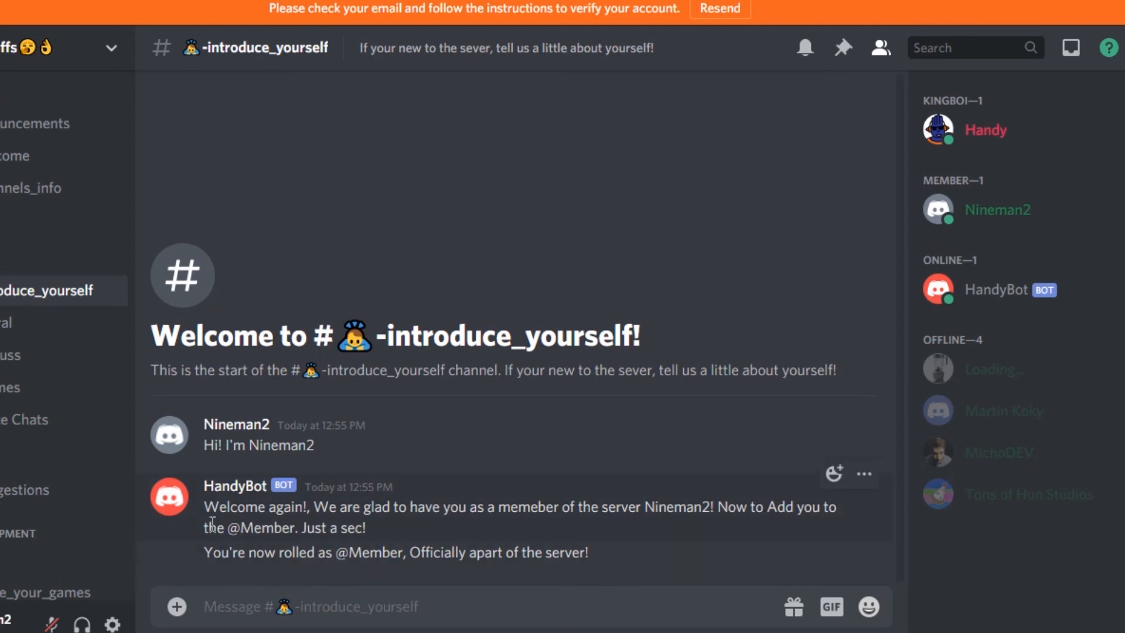
{"action": "mouse_move", "coordinate": [410, 265]}
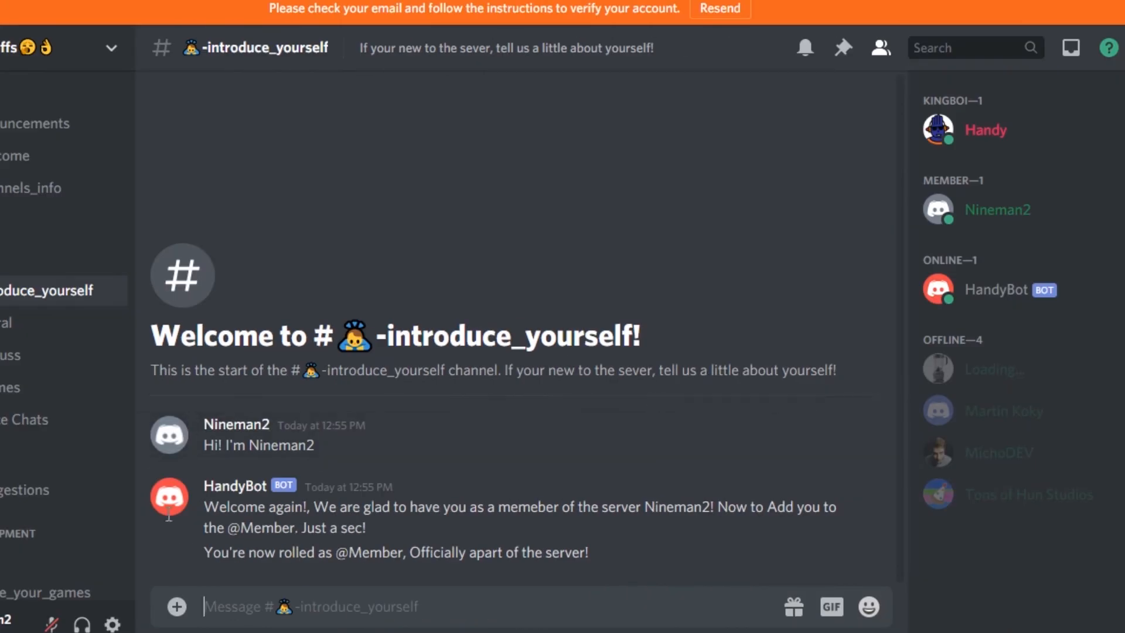
{"action": "mouse_move", "coordinate": [561, 483]}
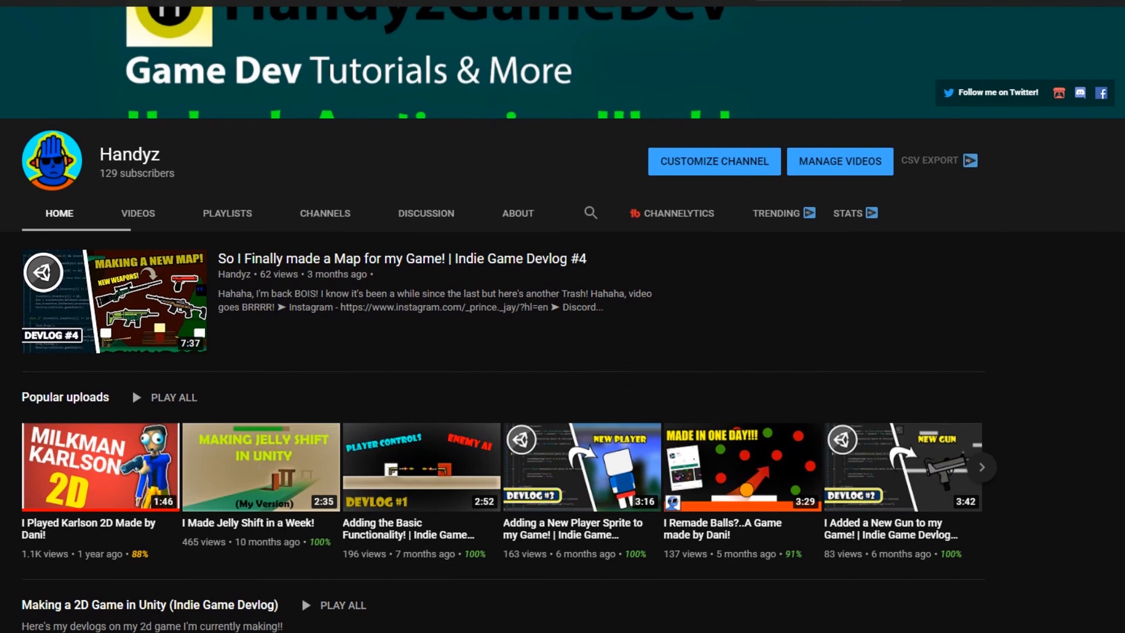
Step: Scroll the Game Dev Tutorials & More channel page and hit Subscribe
{"action": "scroll", "scroll_direction": "down", "scroll_amount": 3}
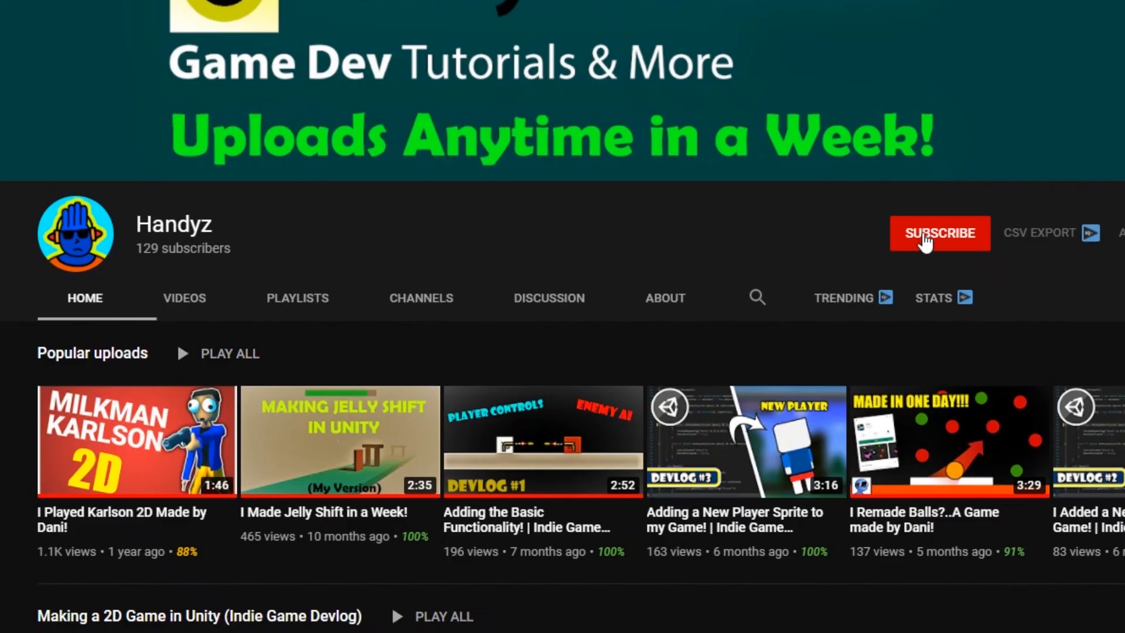
{"action": "left_click", "coordinate": [940, 234]}
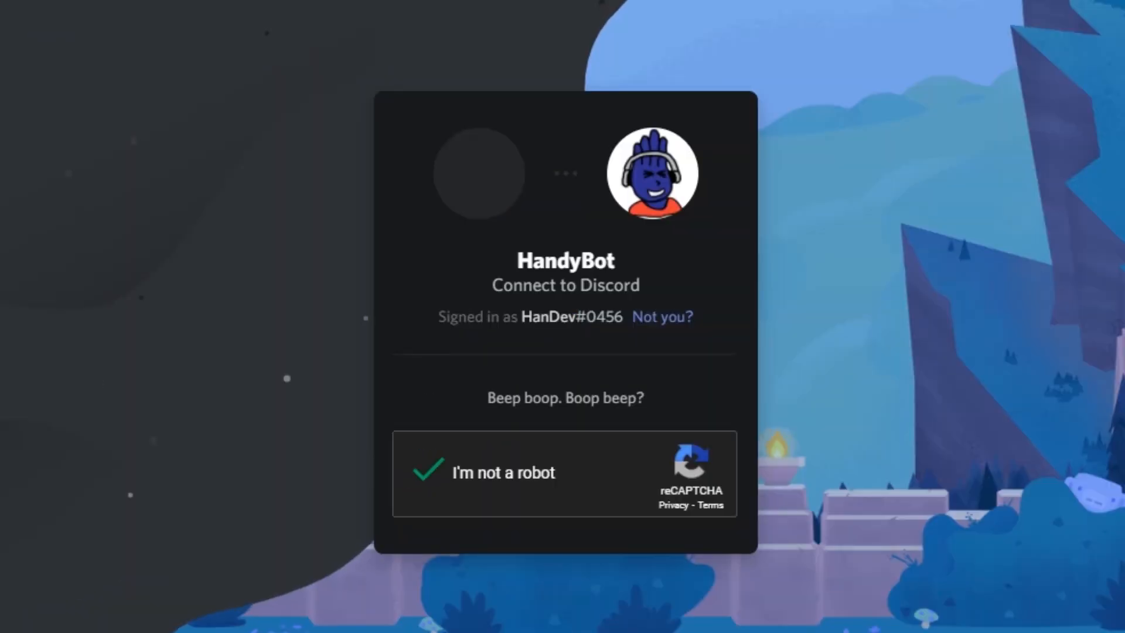
Step: Tick the I'm not a robot reCAPTCHA to complete HandyBot authorization
{"action": "left_click", "coordinate": [426, 473]}
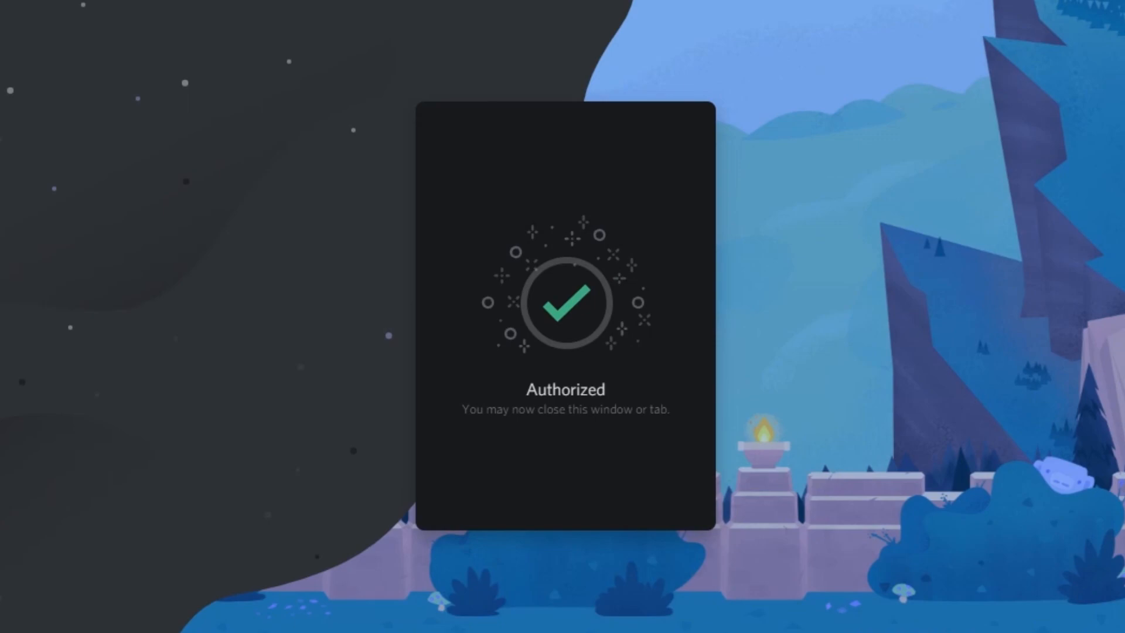